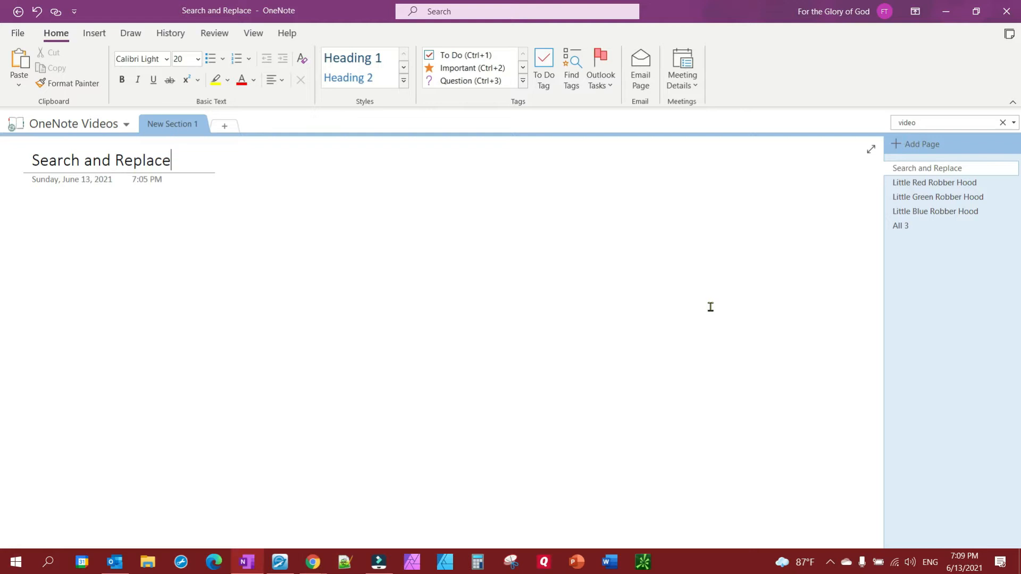
mouse_move(708, 311)
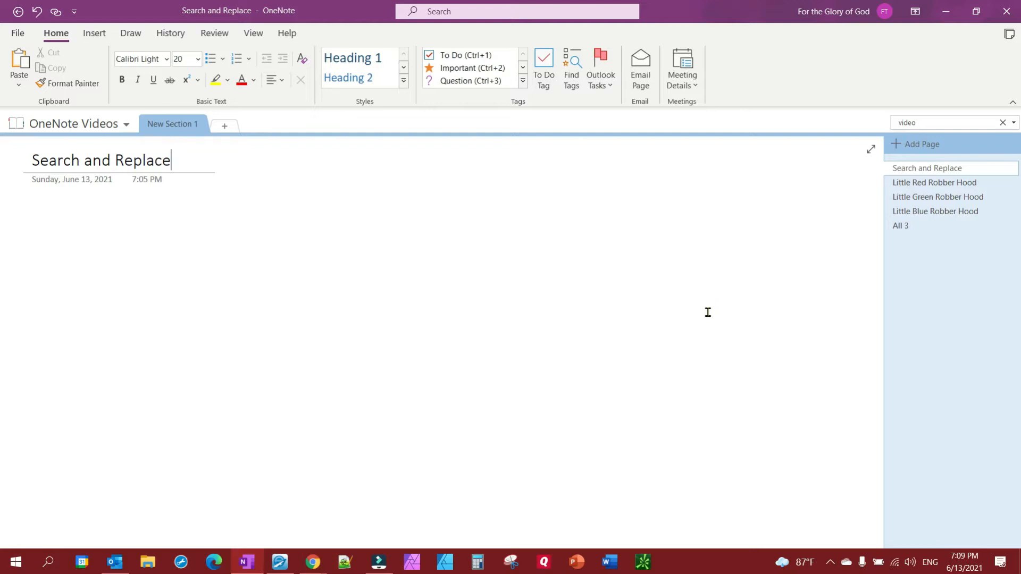
mouse_move(518, 297)
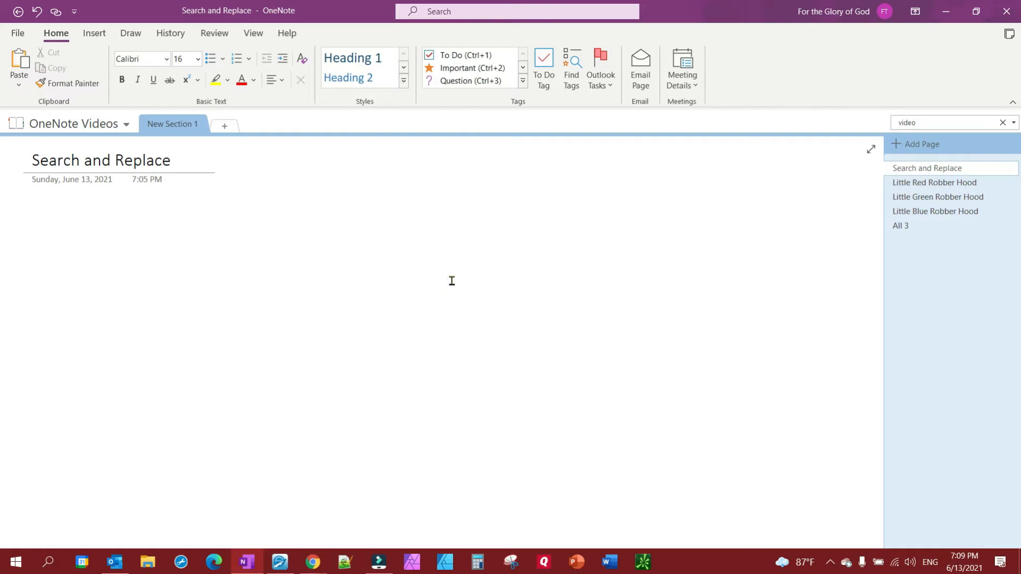
mouse_move(952, 211)
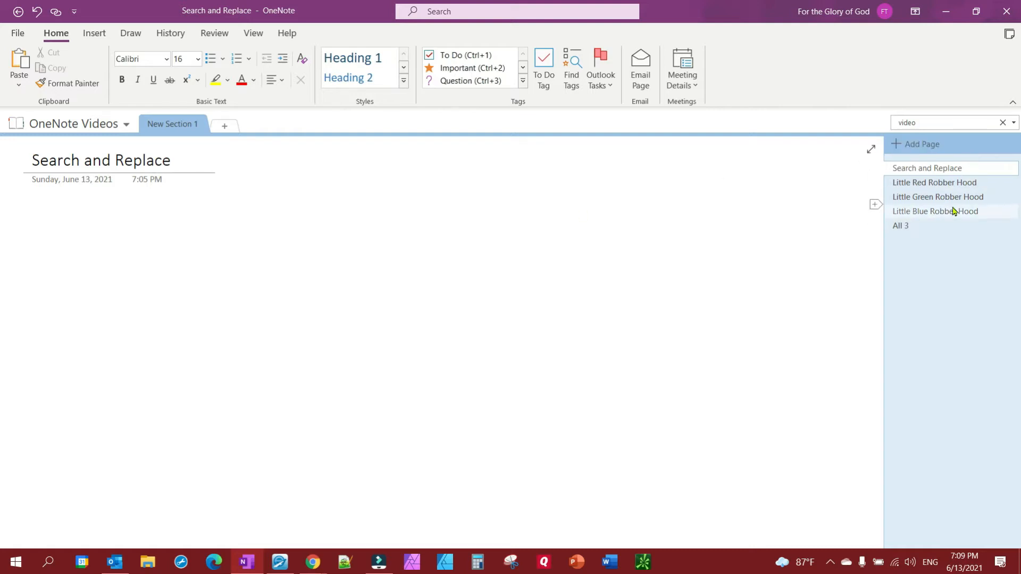
mouse_move(450, 283)
text(Ro)
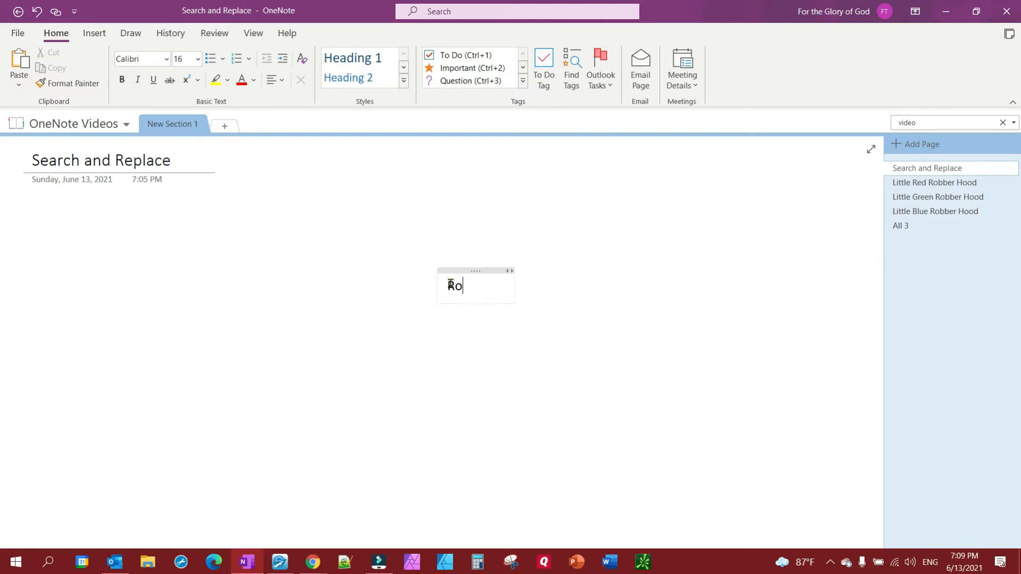
Step: Finish the word Robin on the note and search all notebooks for Robber
text(bin)
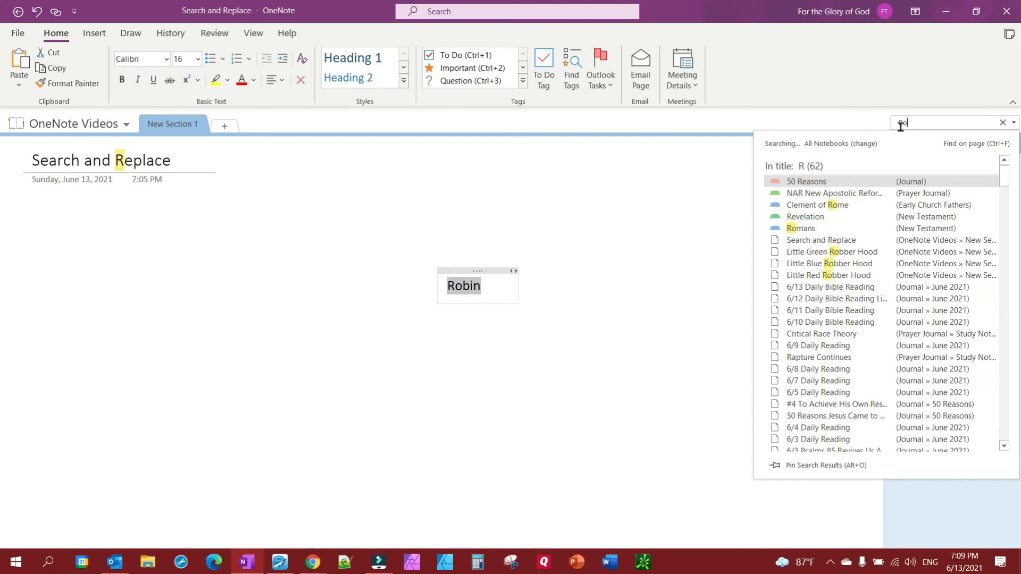
text(Robber)
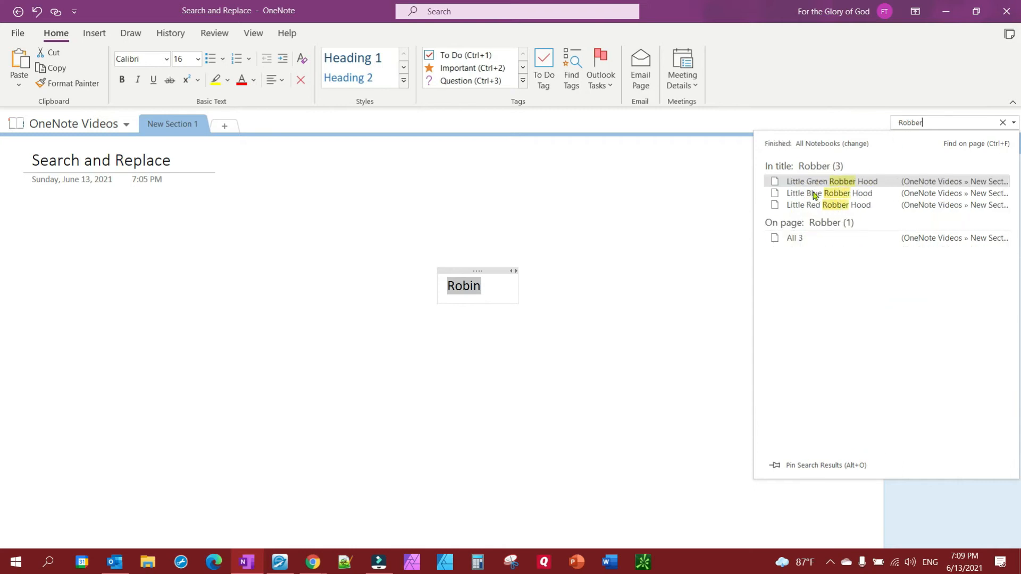
mouse_move(804, 219)
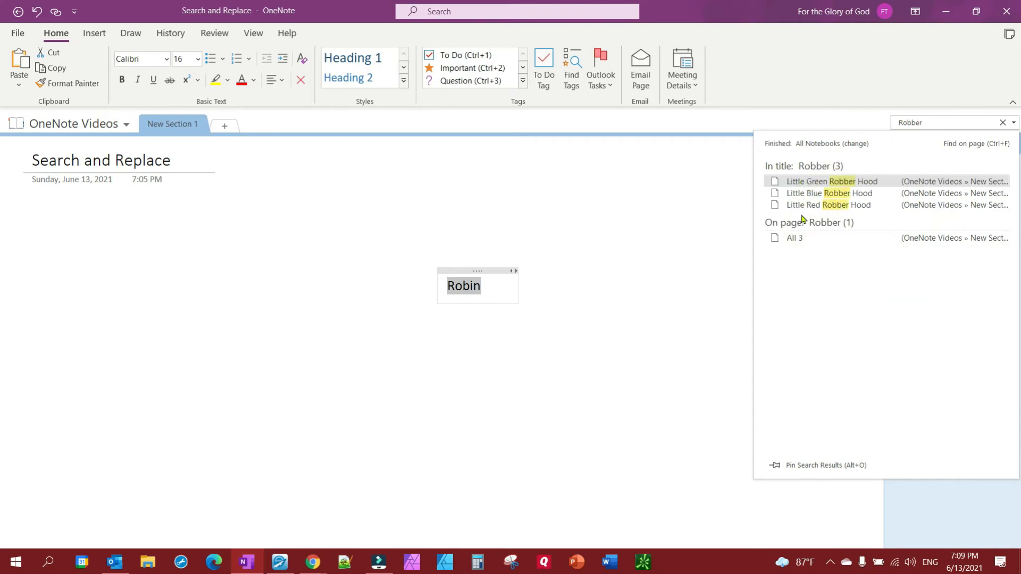
mouse_move(800, 362)
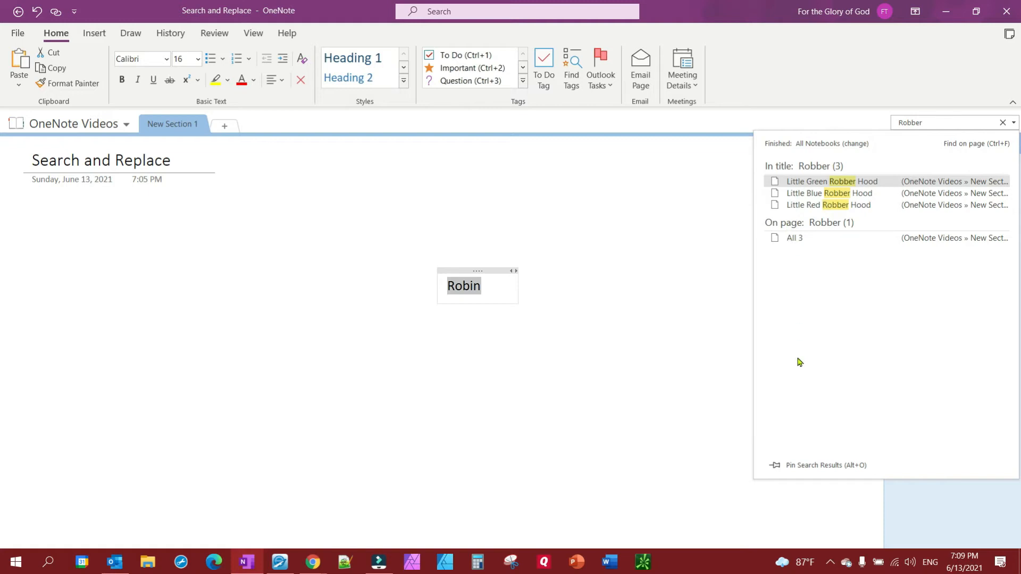
mouse_move(780, 467)
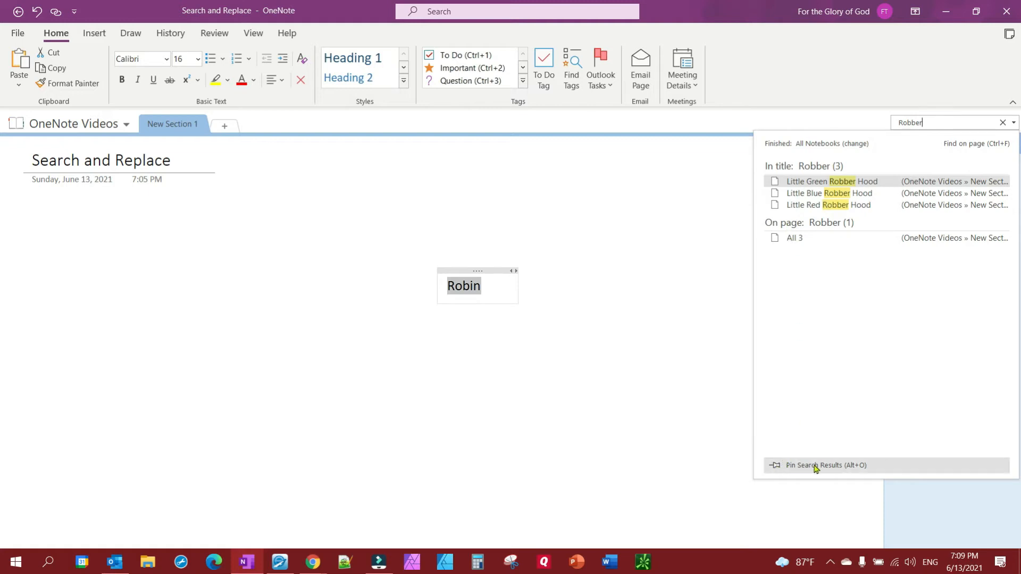
mouse_move(778, 469)
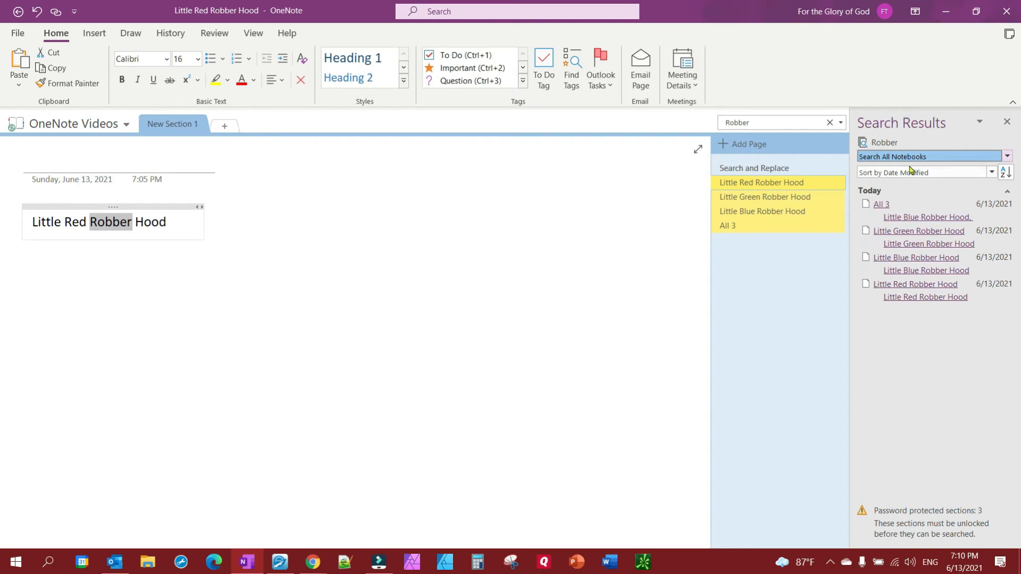
mouse_move(915, 215)
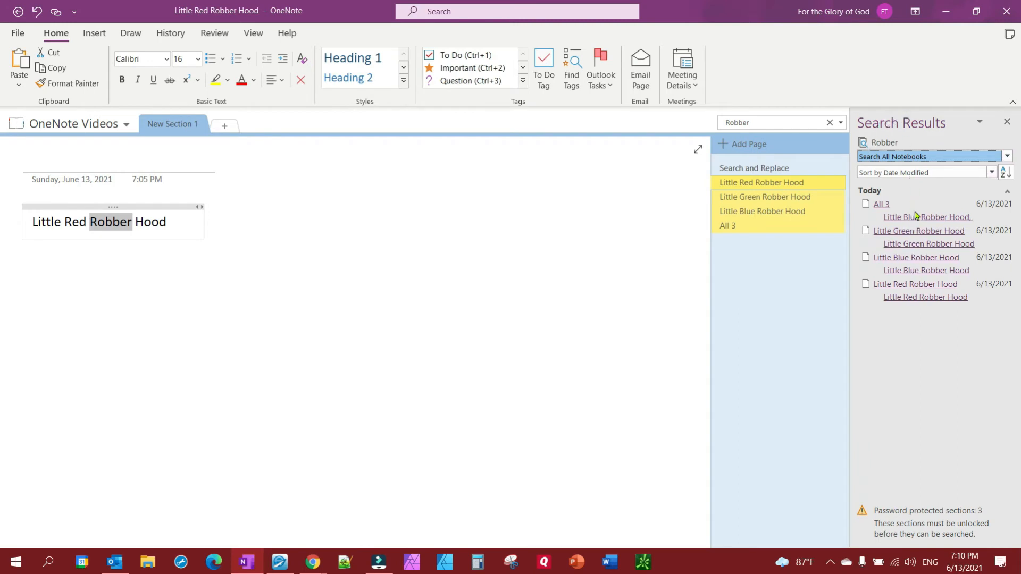
mouse_move(911, 294)
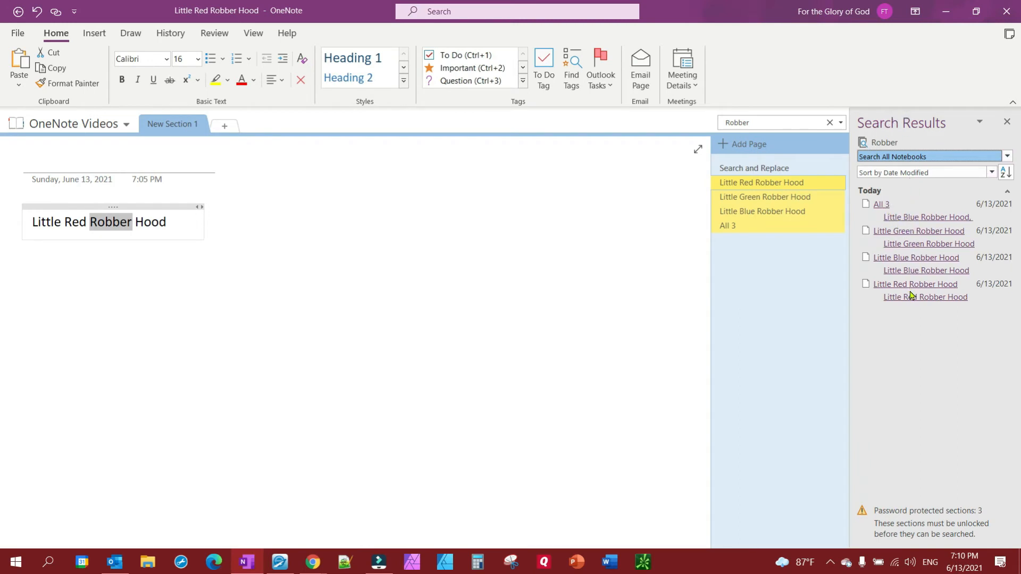
mouse_move(906, 292)
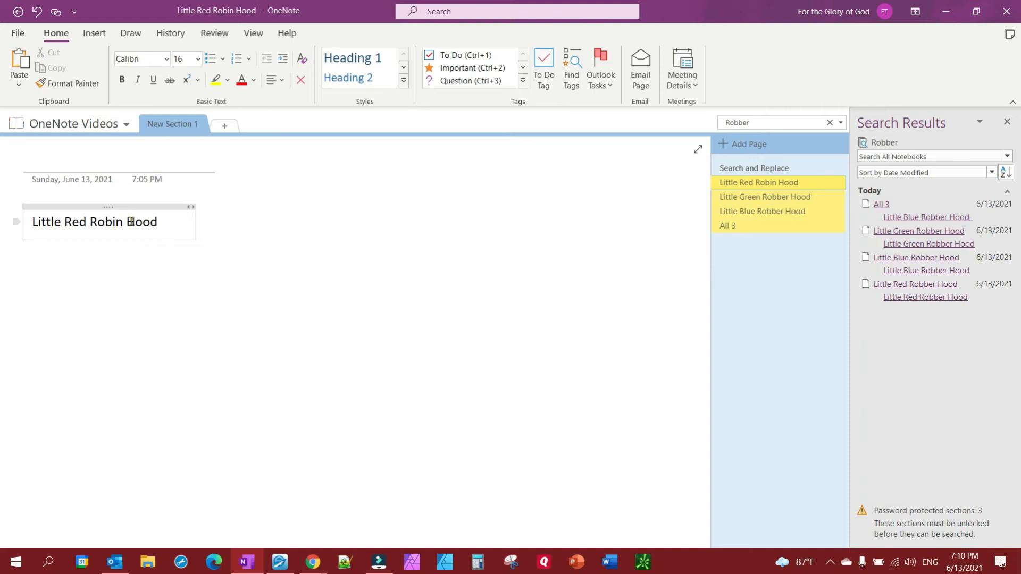
mouse_move(907, 264)
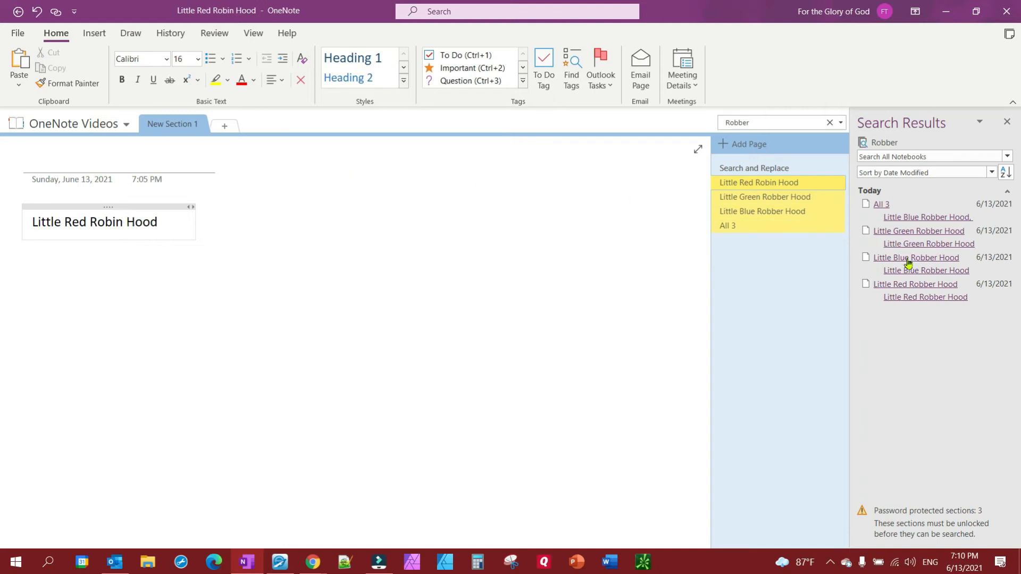
Step: Replace Robber with Robin on the Little Blue Hood page and the All 3 page
click(762, 211)
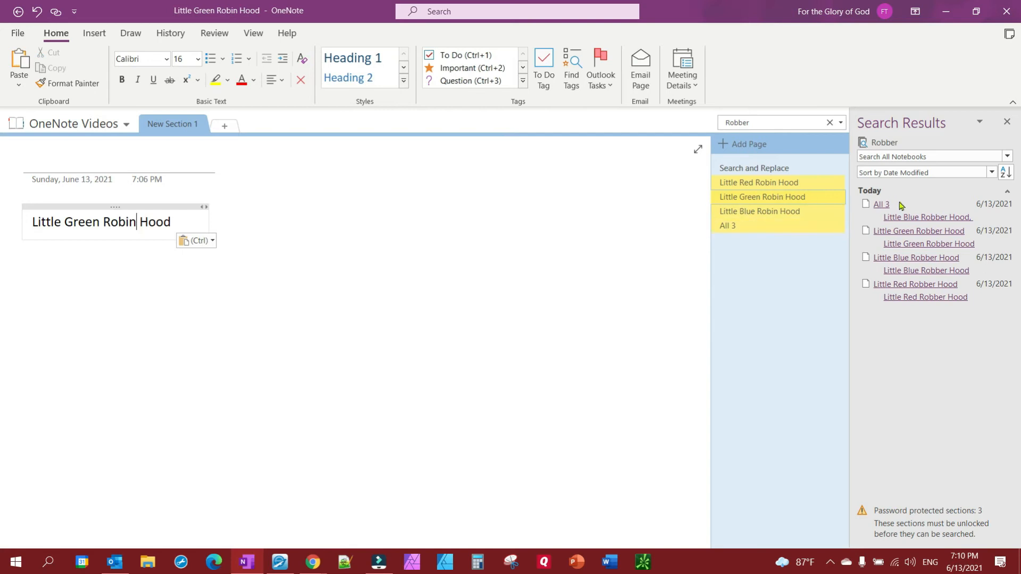
click(880, 204)
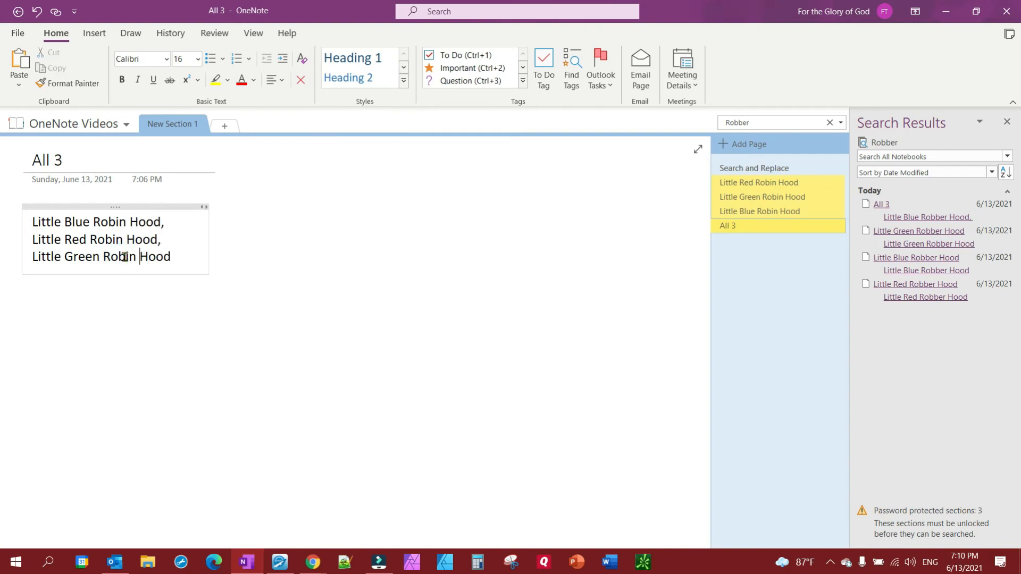
mouse_move(329, 275)
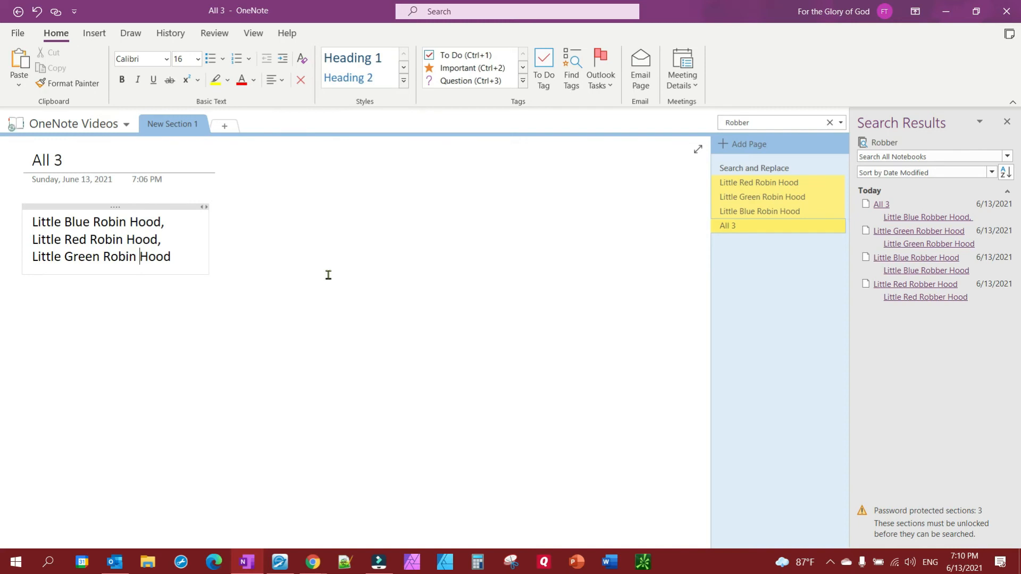
mouse_move(749, 143)
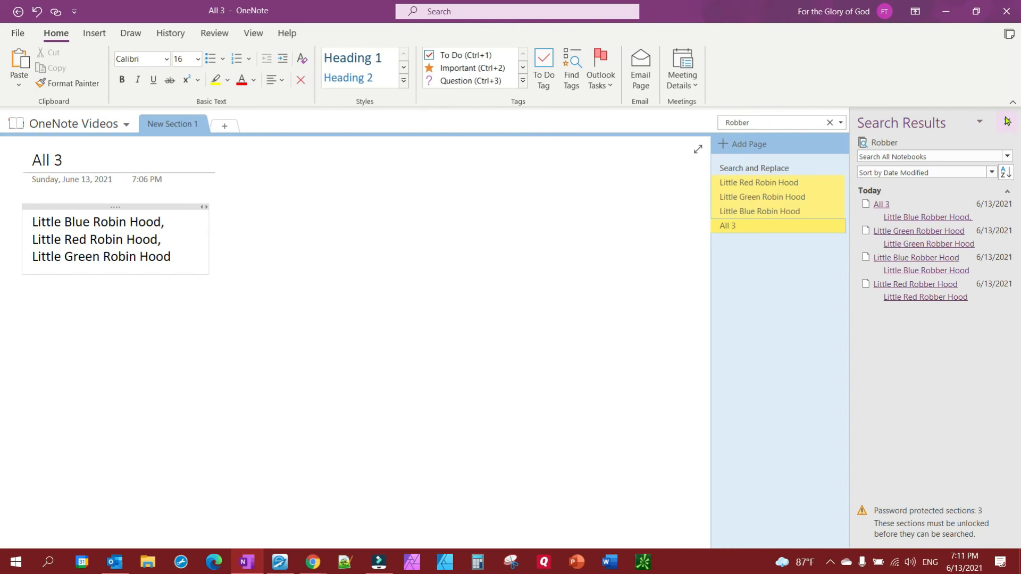
mouse_move(1008, 123)
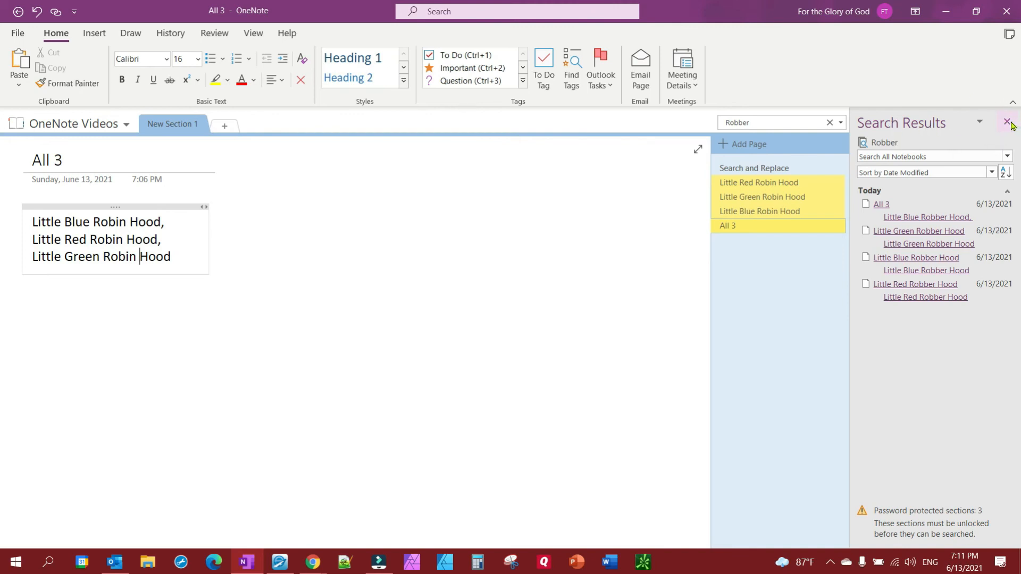
Step: Close the pinned Search Results pane so Robber can be searched afresh
click(1008, 122)
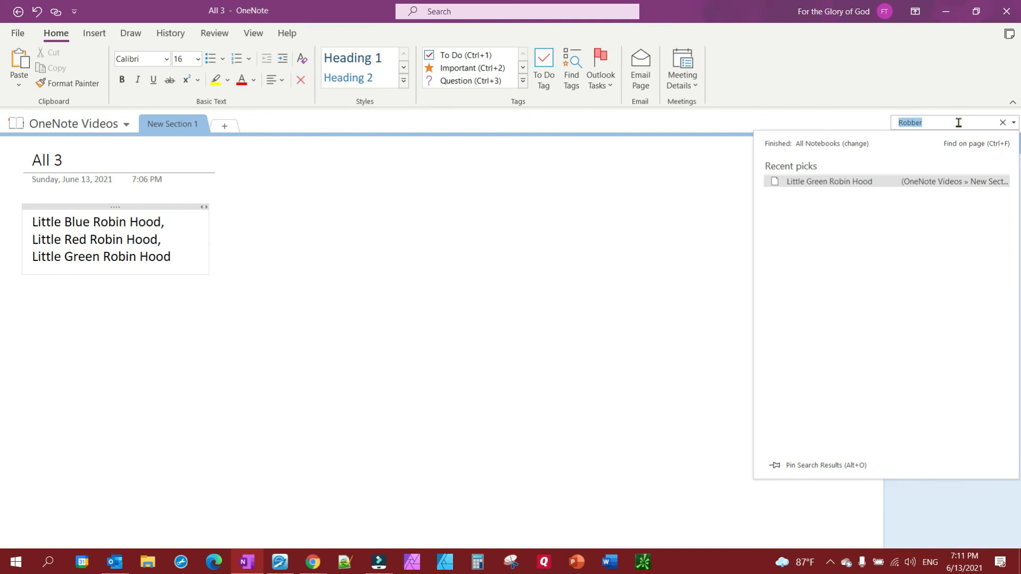
mouse_move(933, 121)
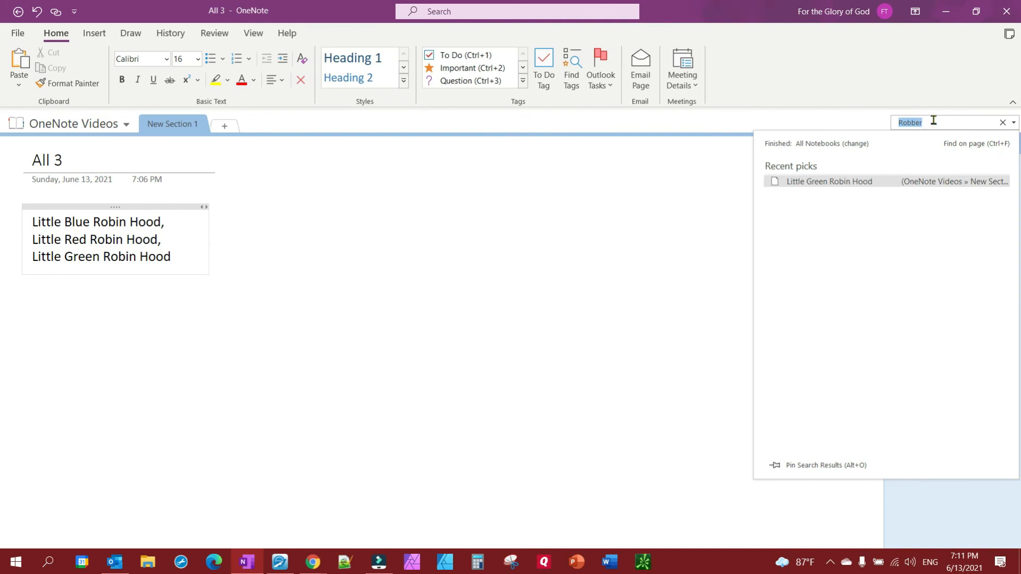
mouse_move(830, 156)
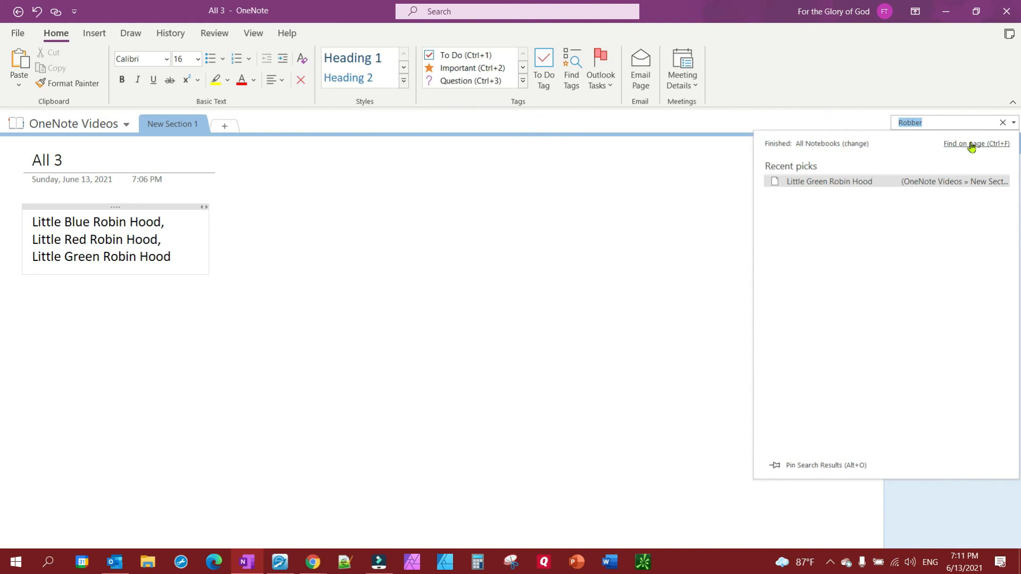
mouse_move(975, 146)
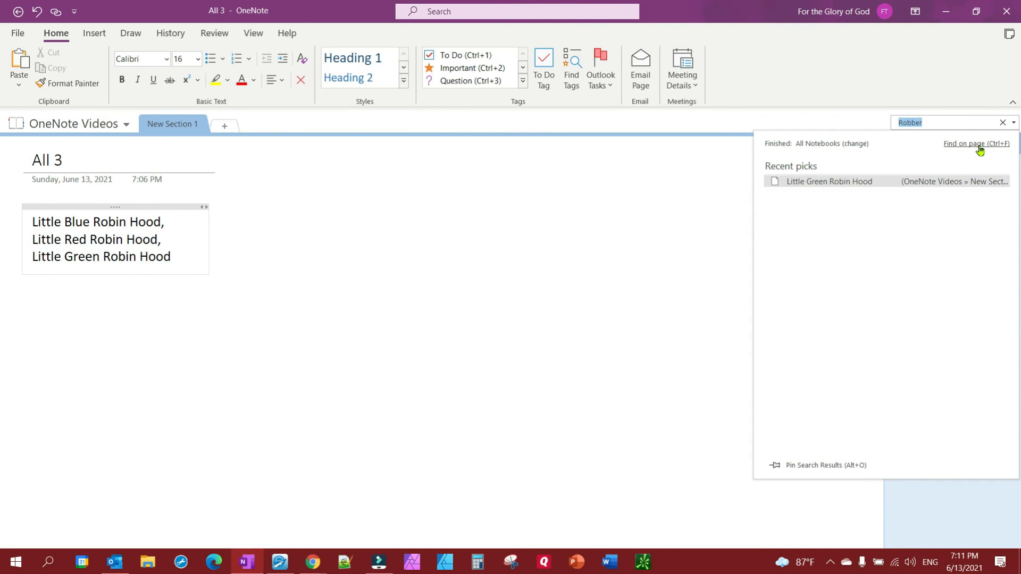
mouse_move(966, 148)
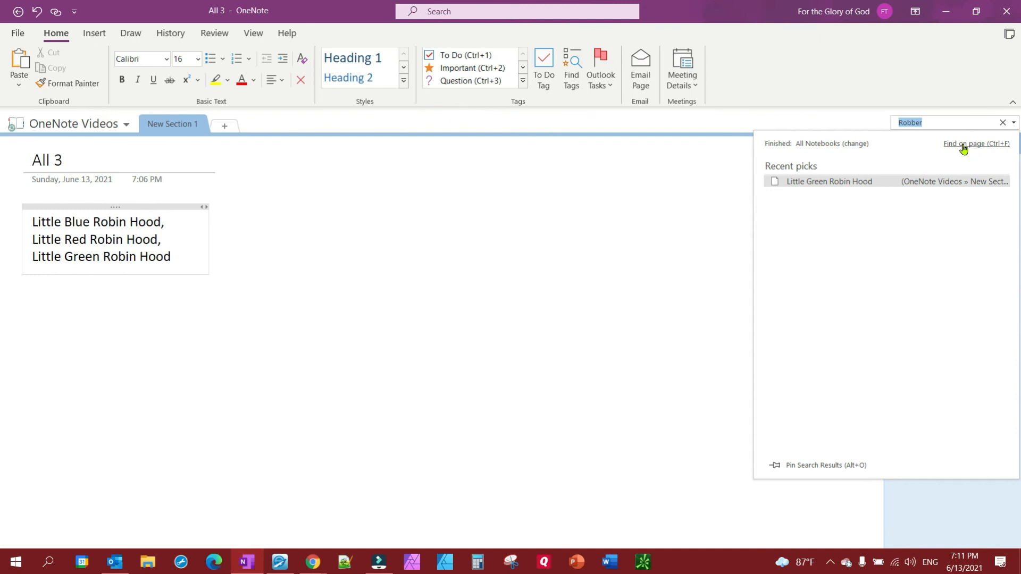
mouse_move(977, 146)
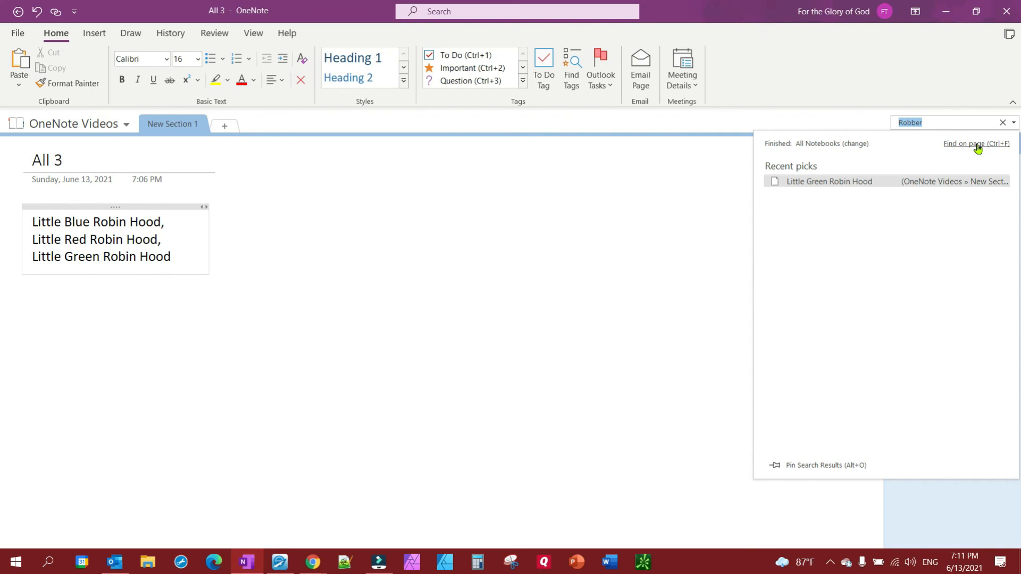
Step: Find Robber on the open All 3 page and get a no-matches result
click(975, 143)
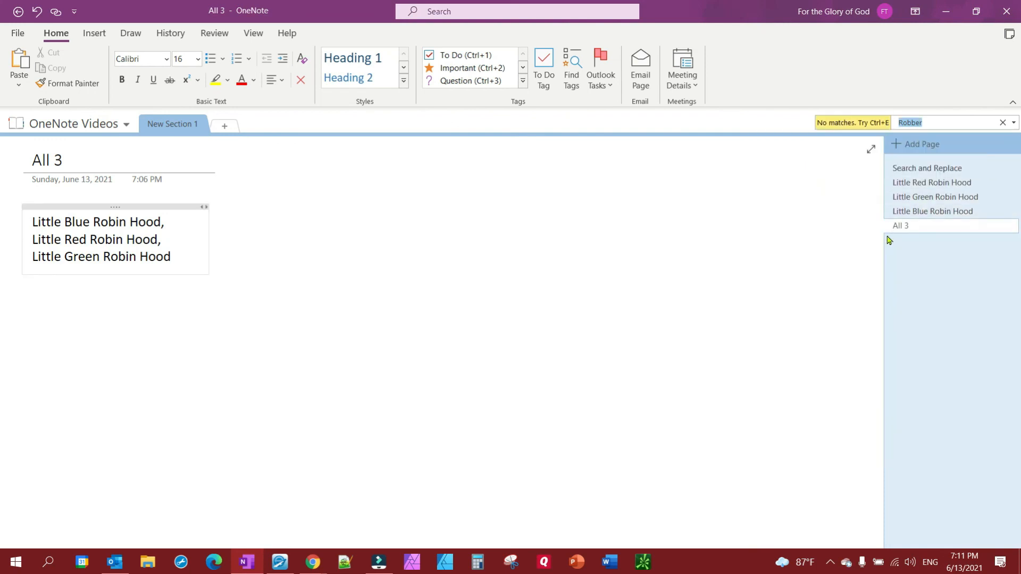
mouse_move(892, 123)
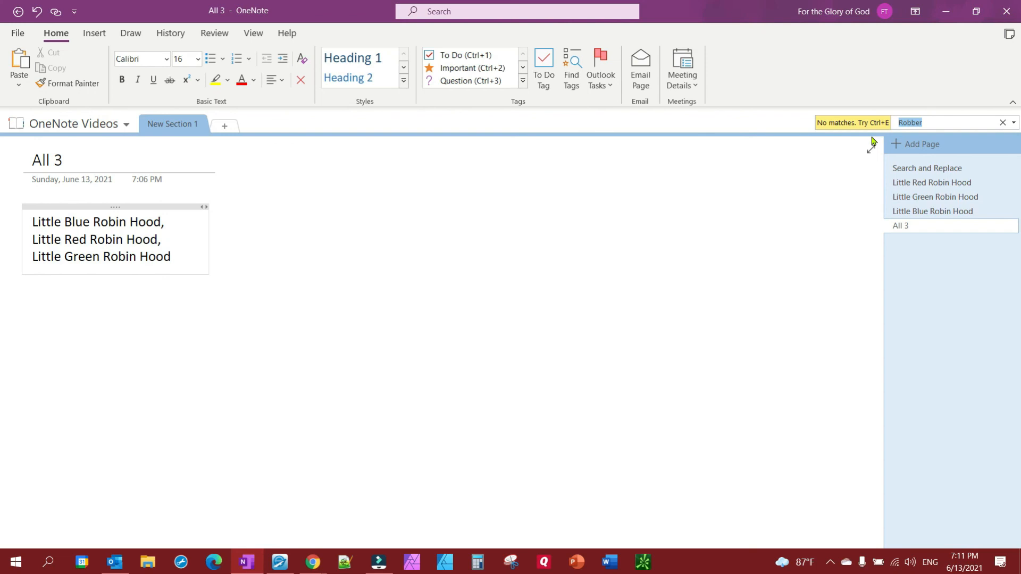
mouse_move(627, 309)
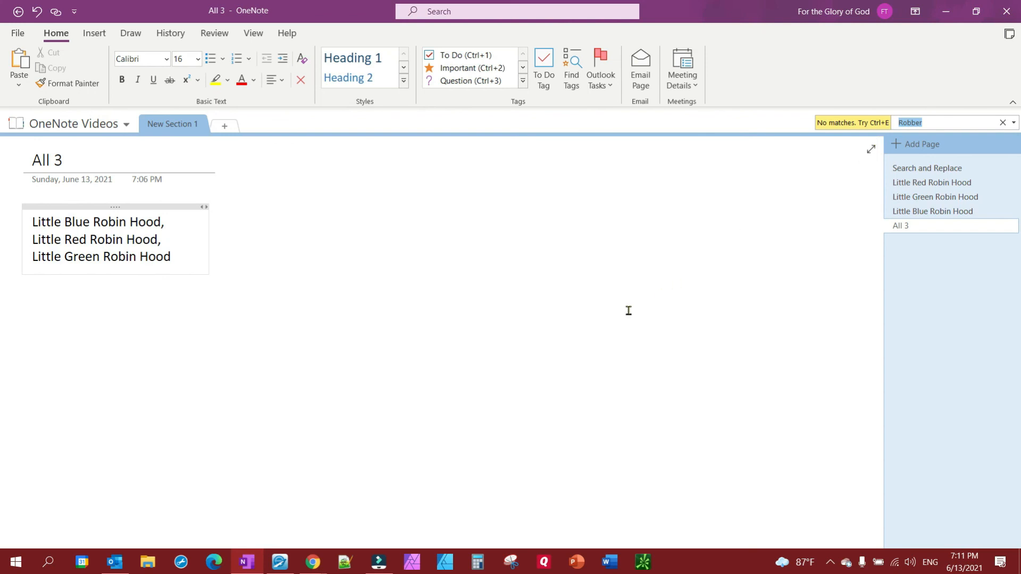